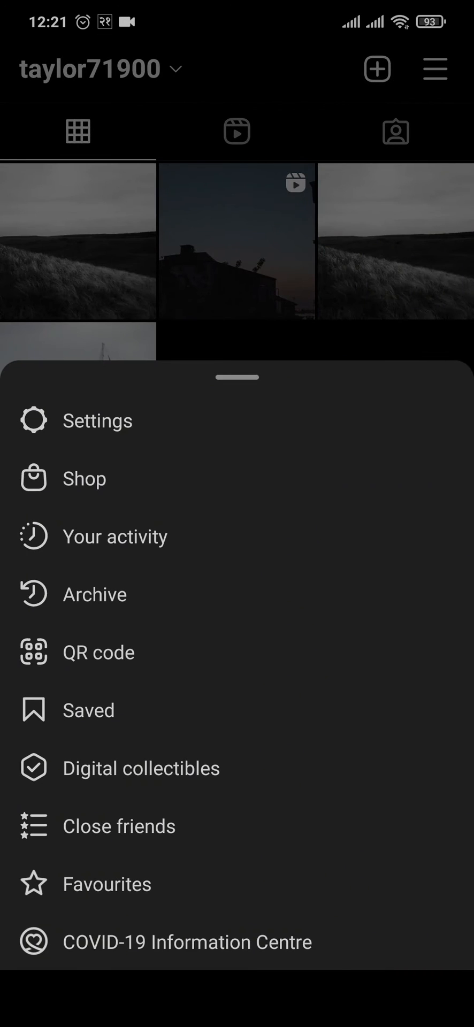
Search settings for "dow" and open Download your information.
left_click(98, 420)
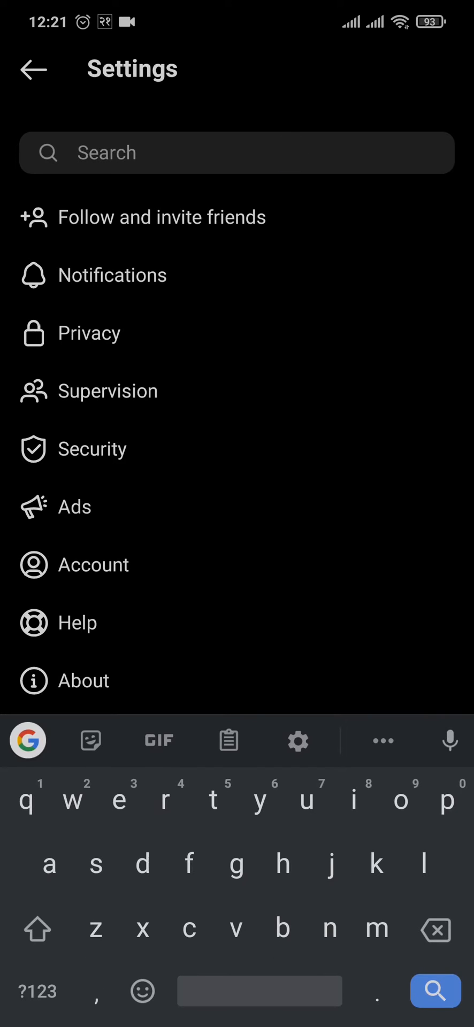
type("dow")
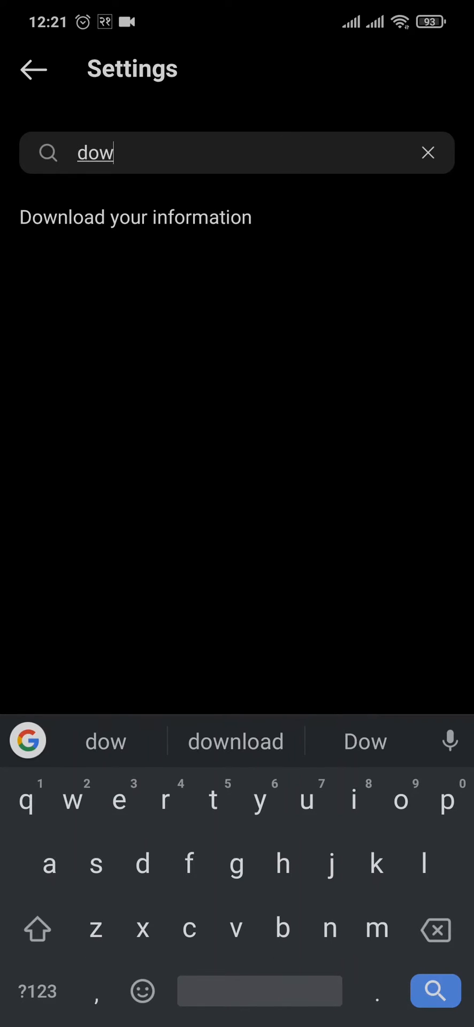
left_click(136, 218)
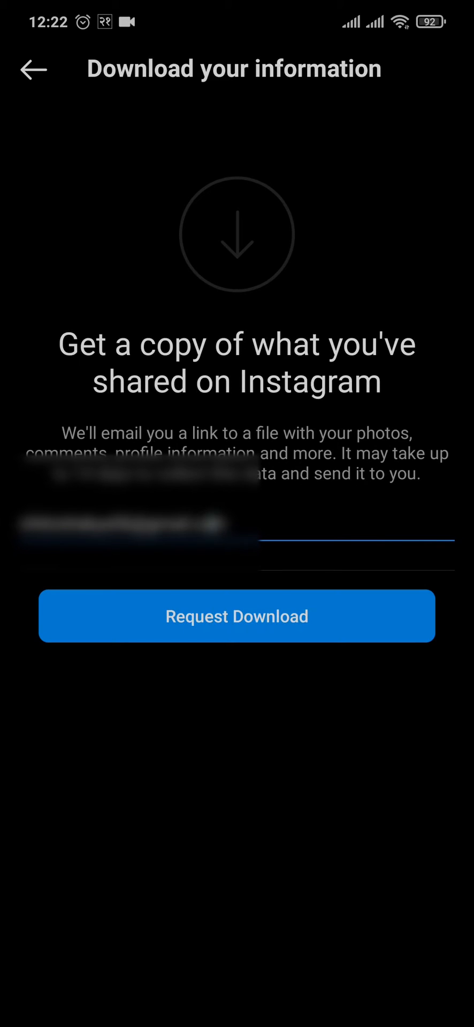
Request a download of your information to the entered email address.
left_click(307, 625)
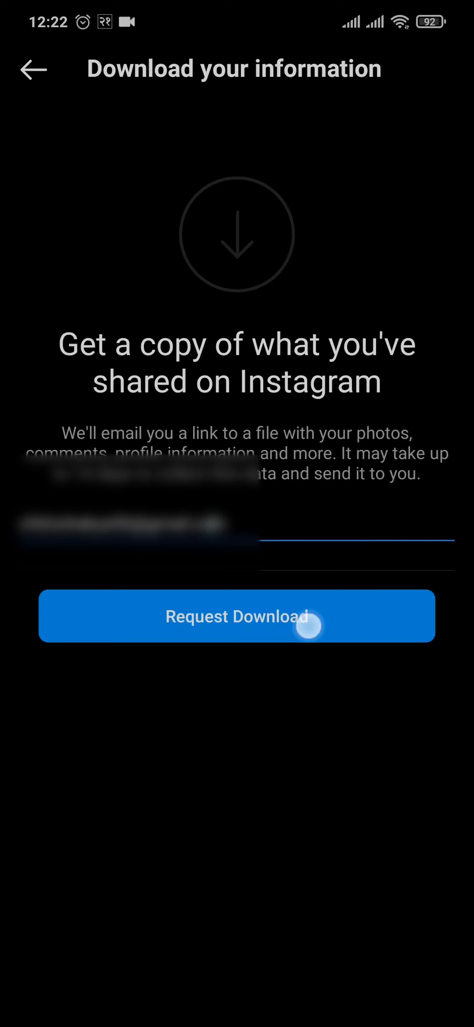
Confirm the data download request, then scroll the phone's app drawer.
left_click(236, 617)
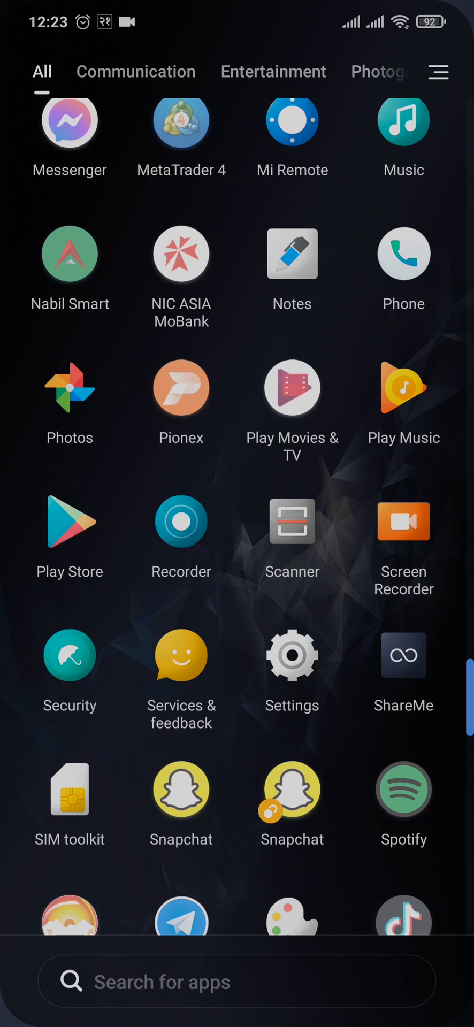
scroll("down", 3)
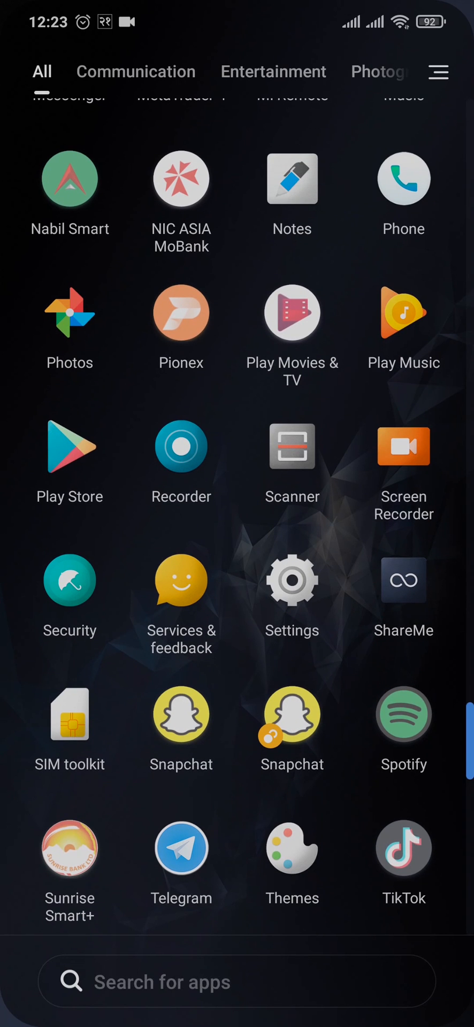